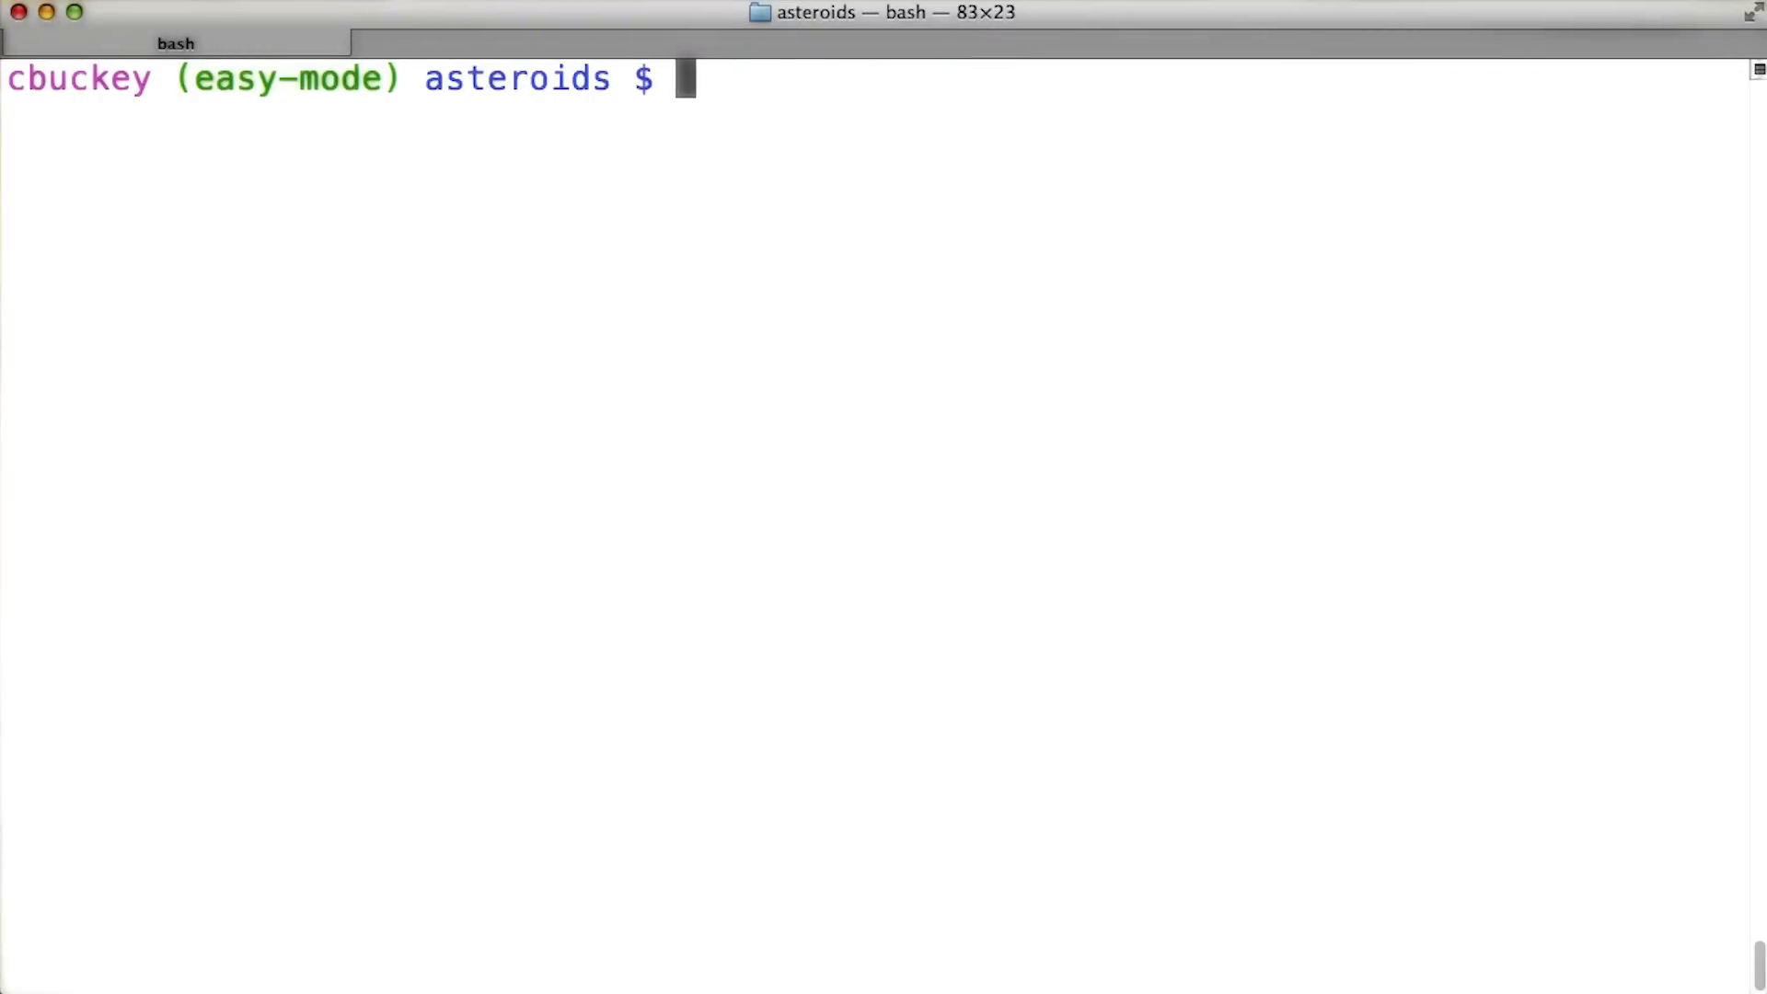
Run git checkout coins to switch the asteroids project to Sarah's coins branch.
type("git")
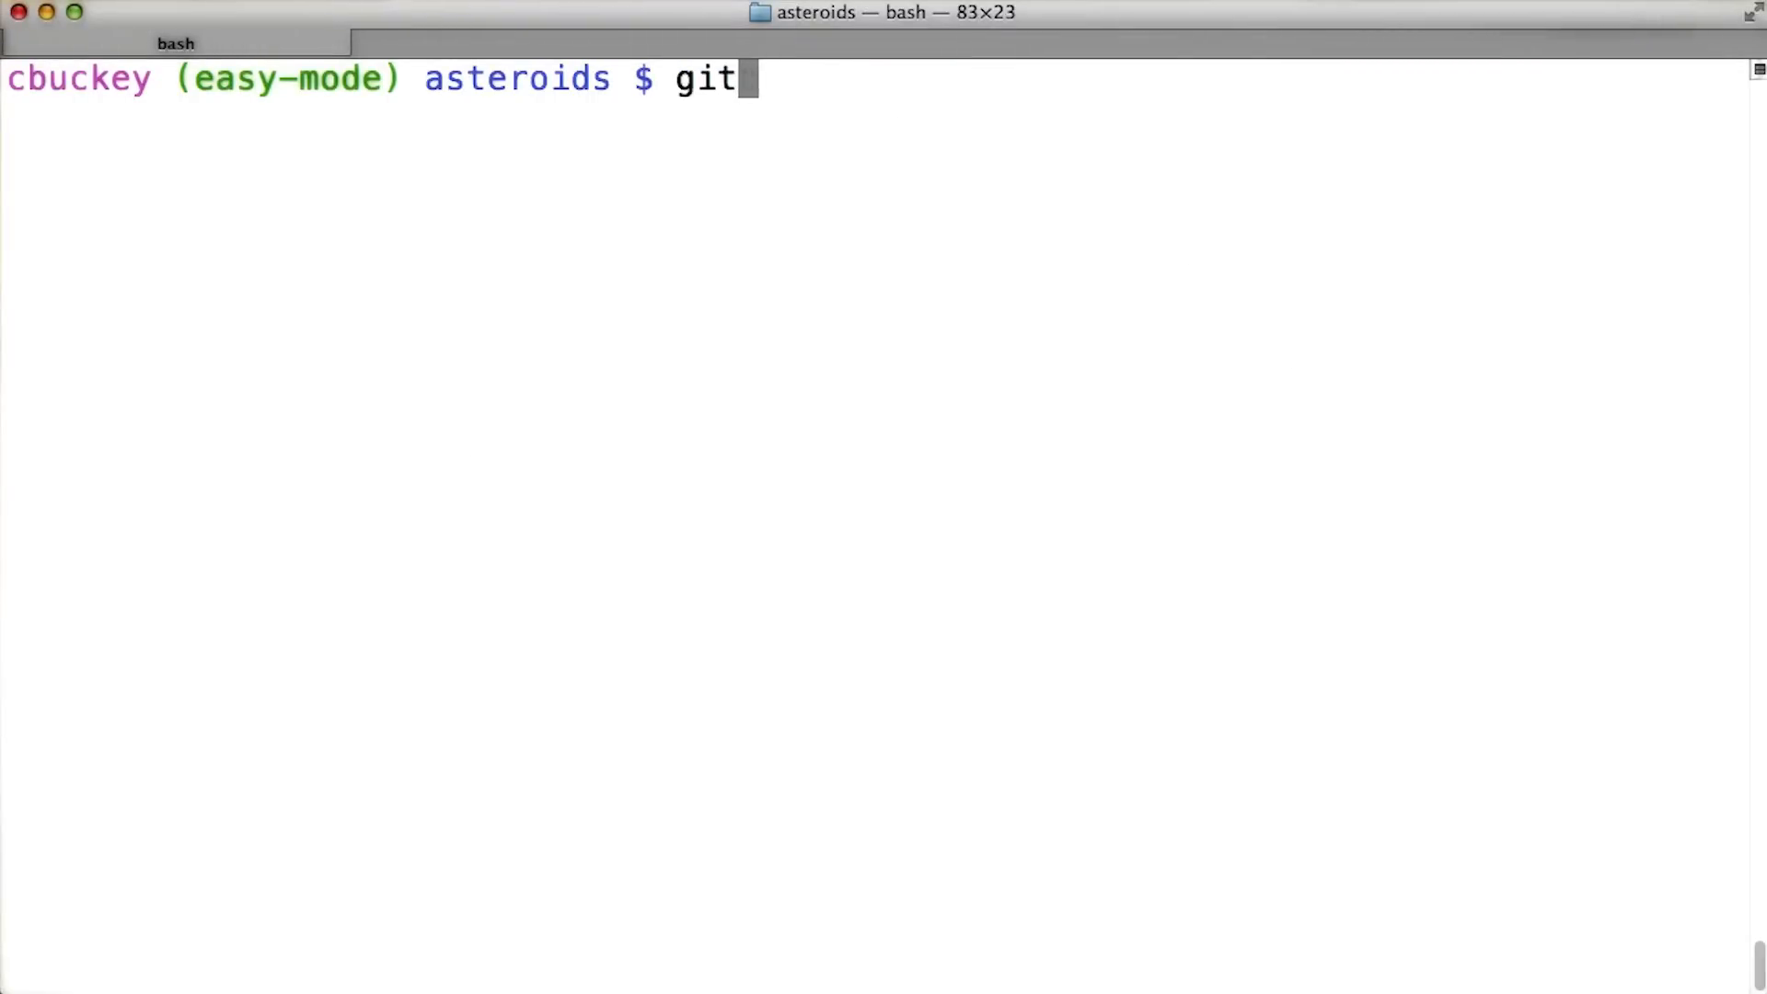
type("check")
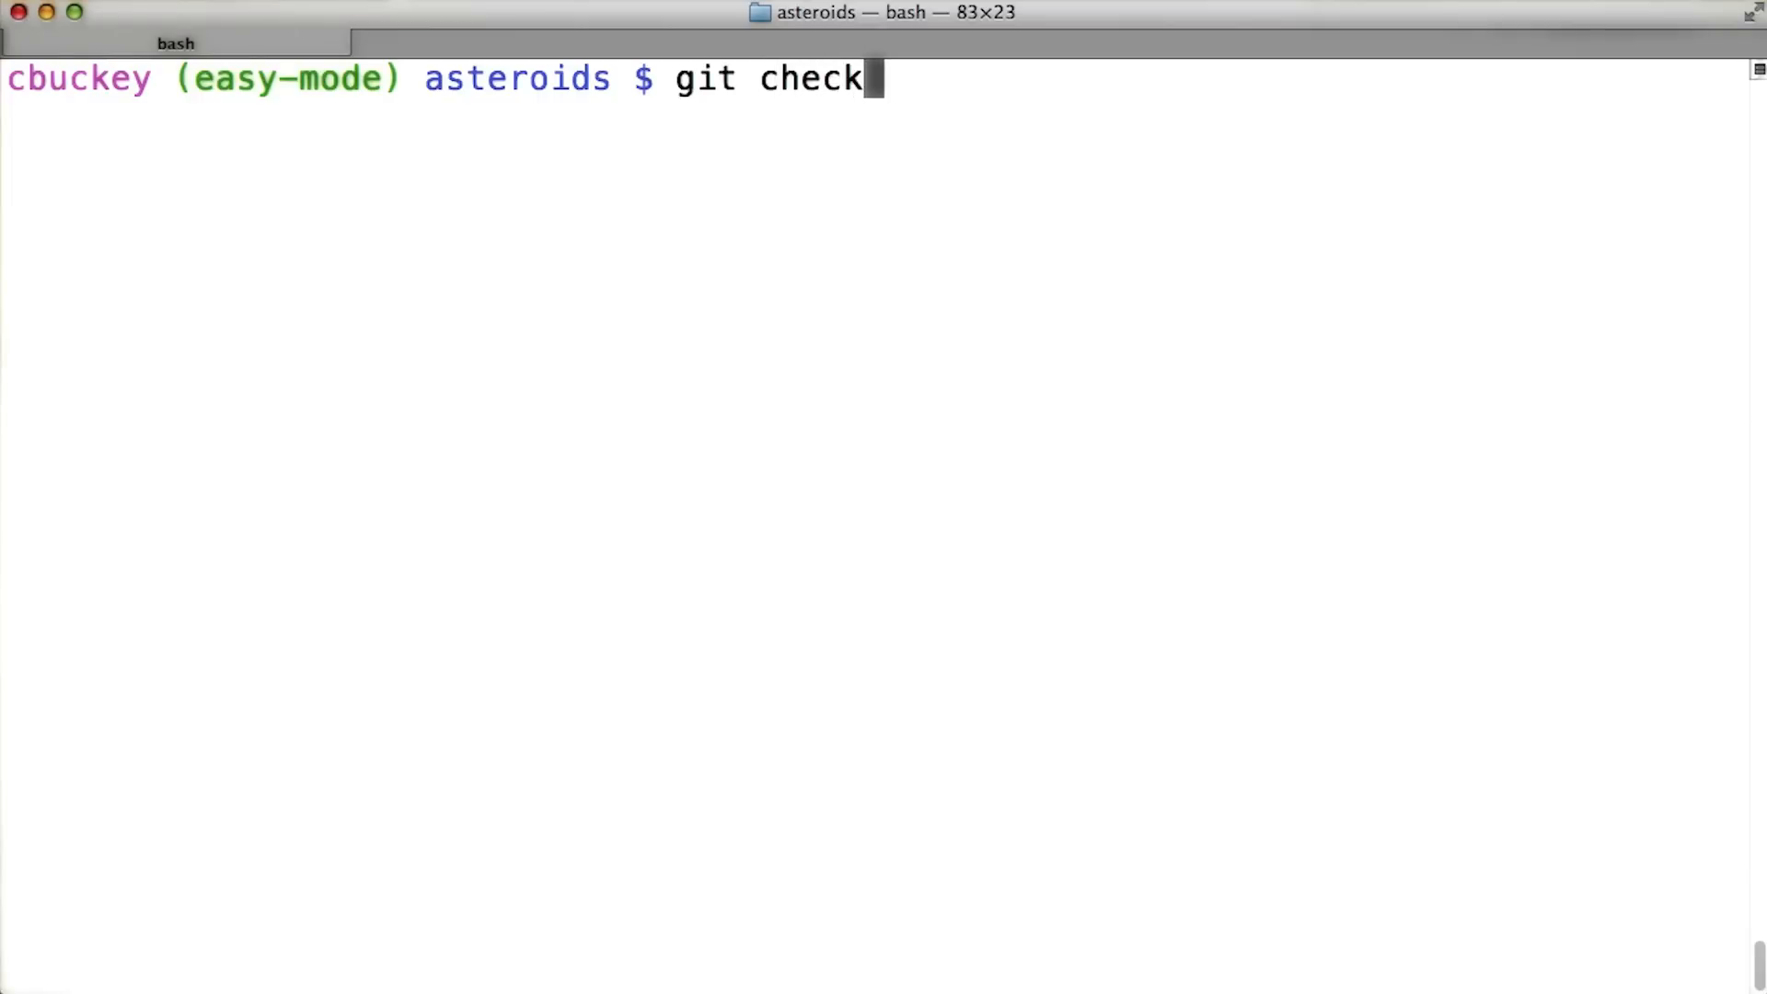
type("out coins")
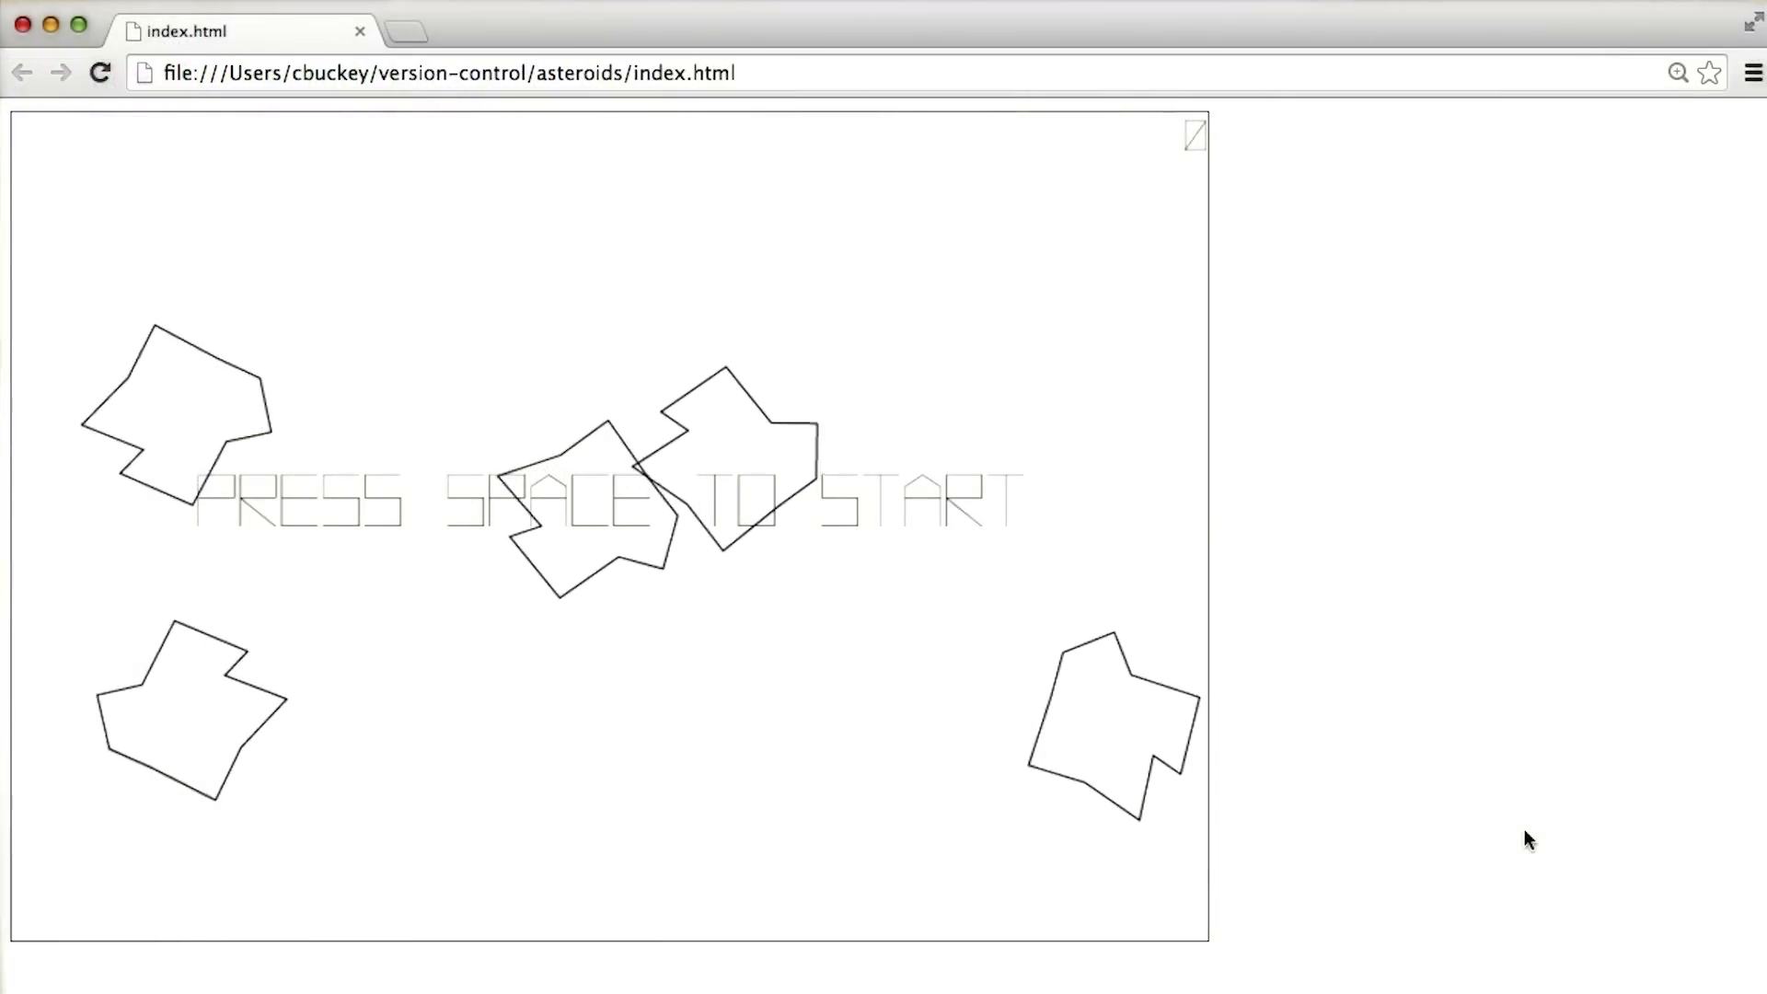
Start the asteroids game with Space to try out the coins feature.
key("space")
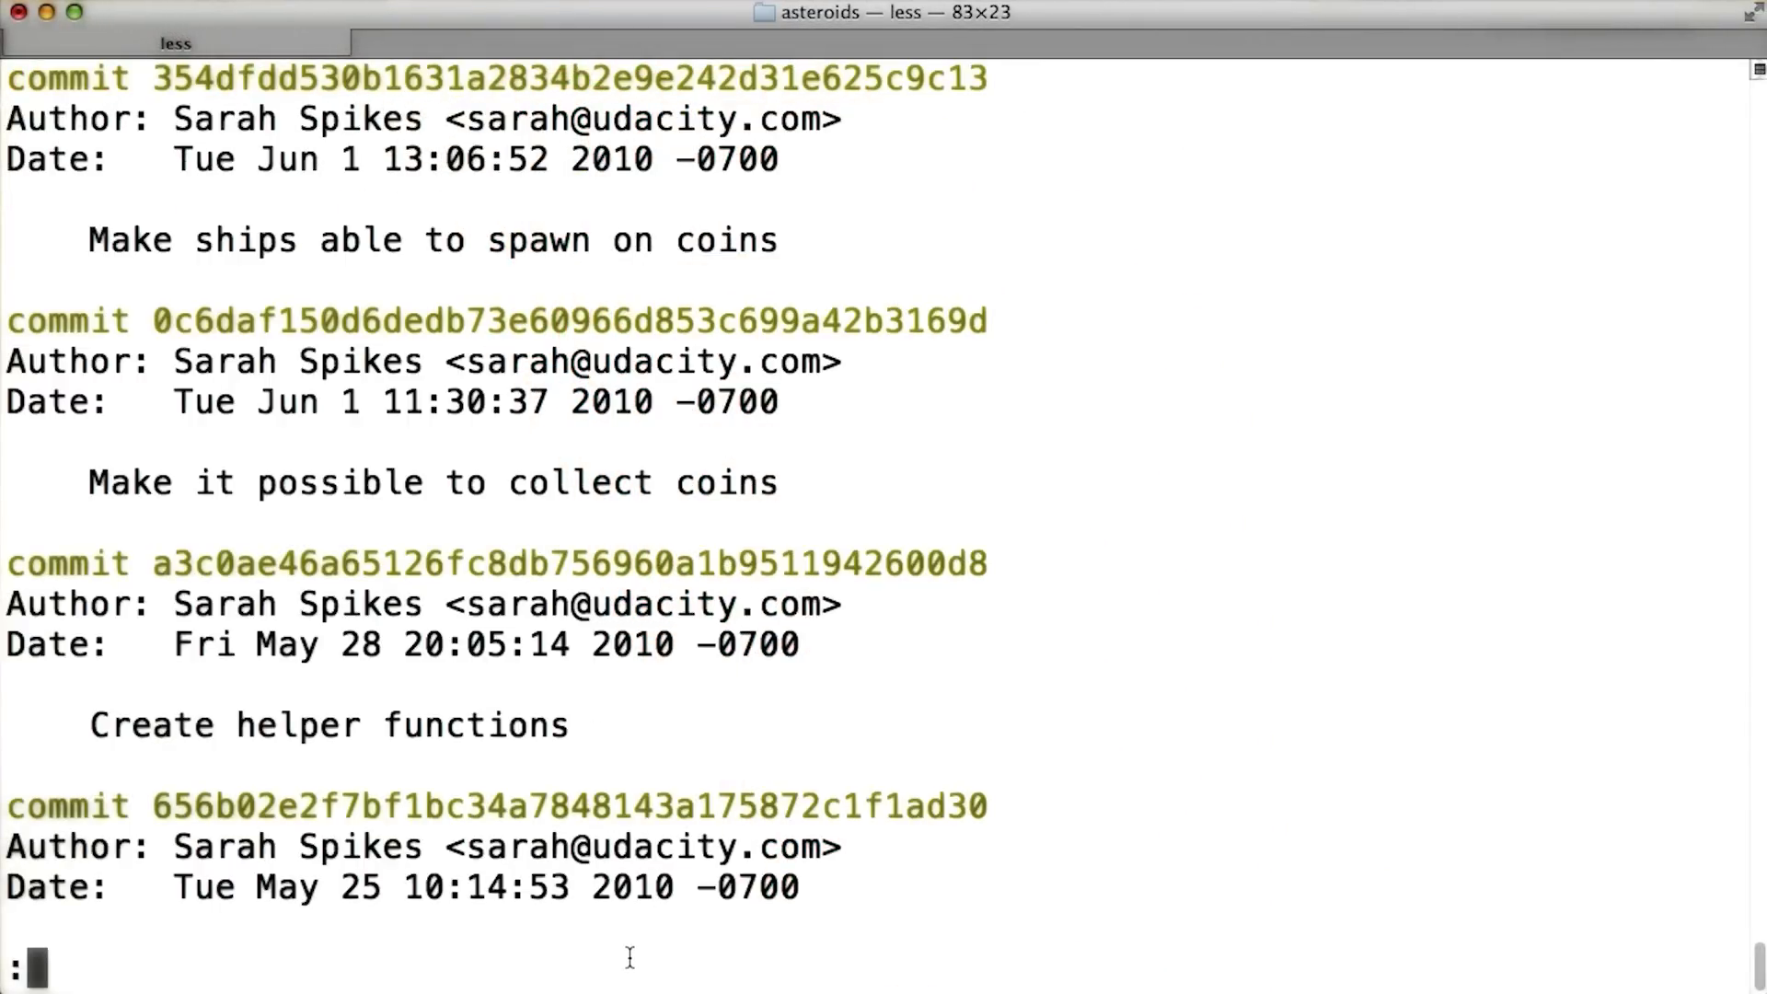
Page down through the coins branch log past 'First pass at adding coins' and 'Revert controls'.
scroll("down", 3)
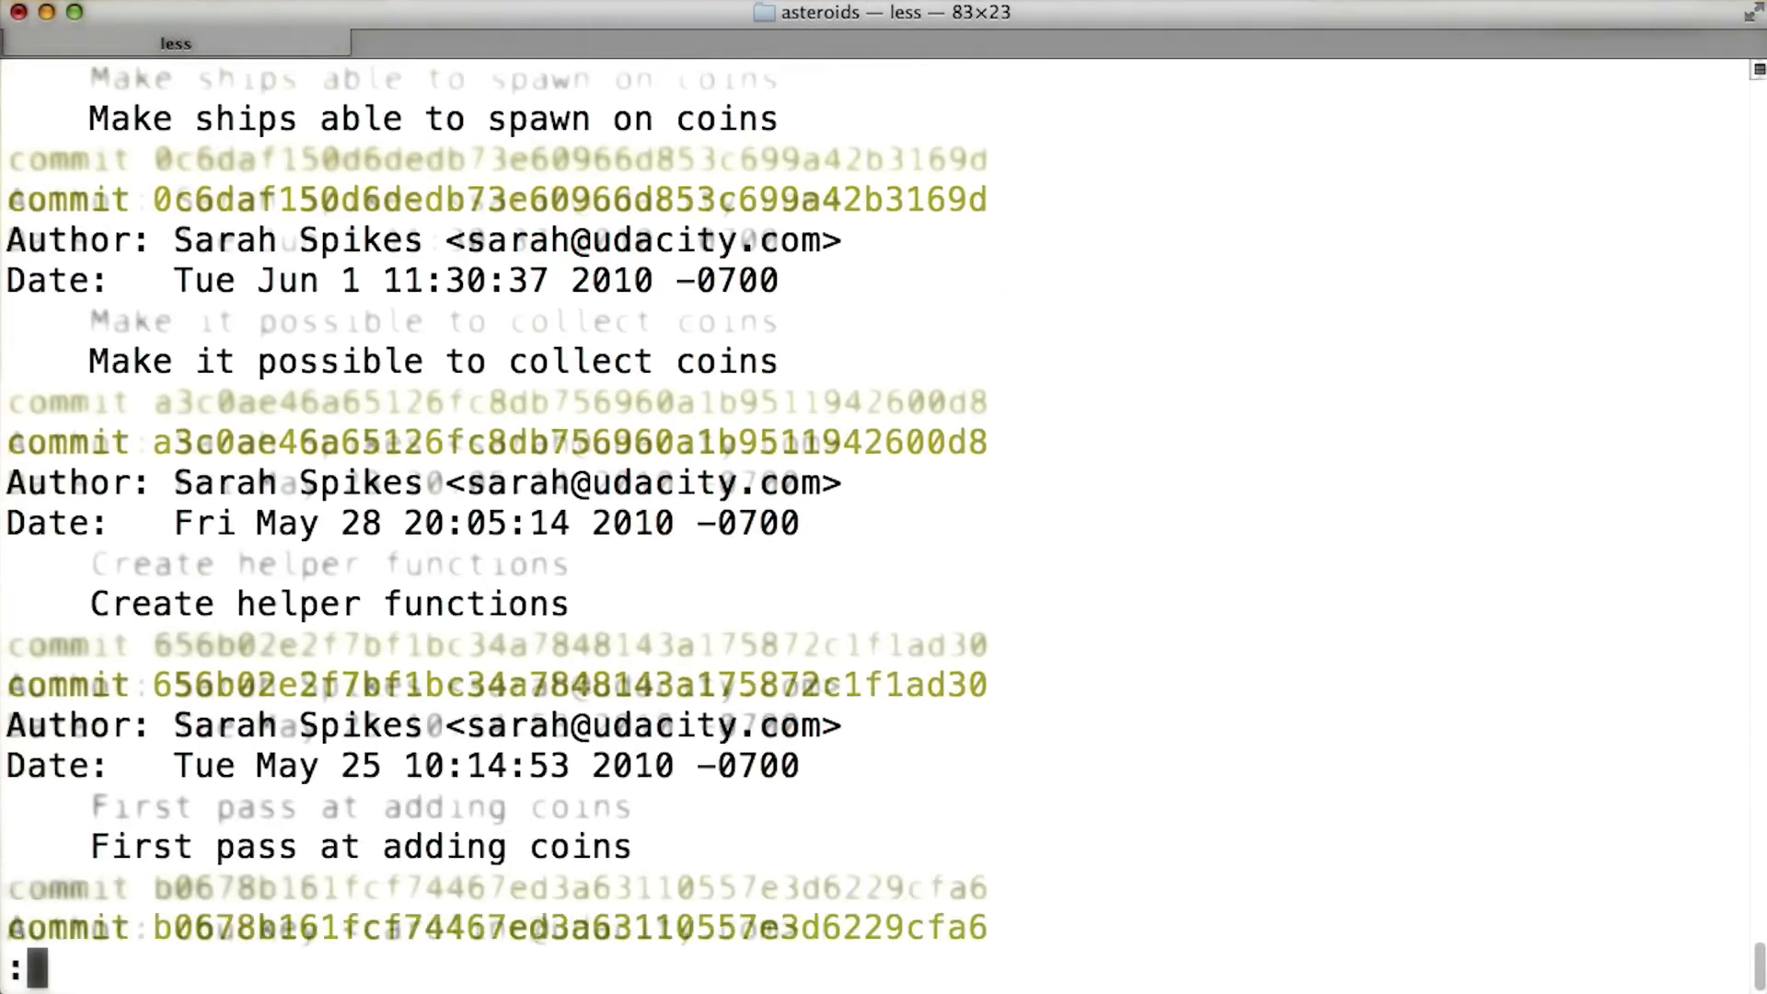
scroll("down", 3)
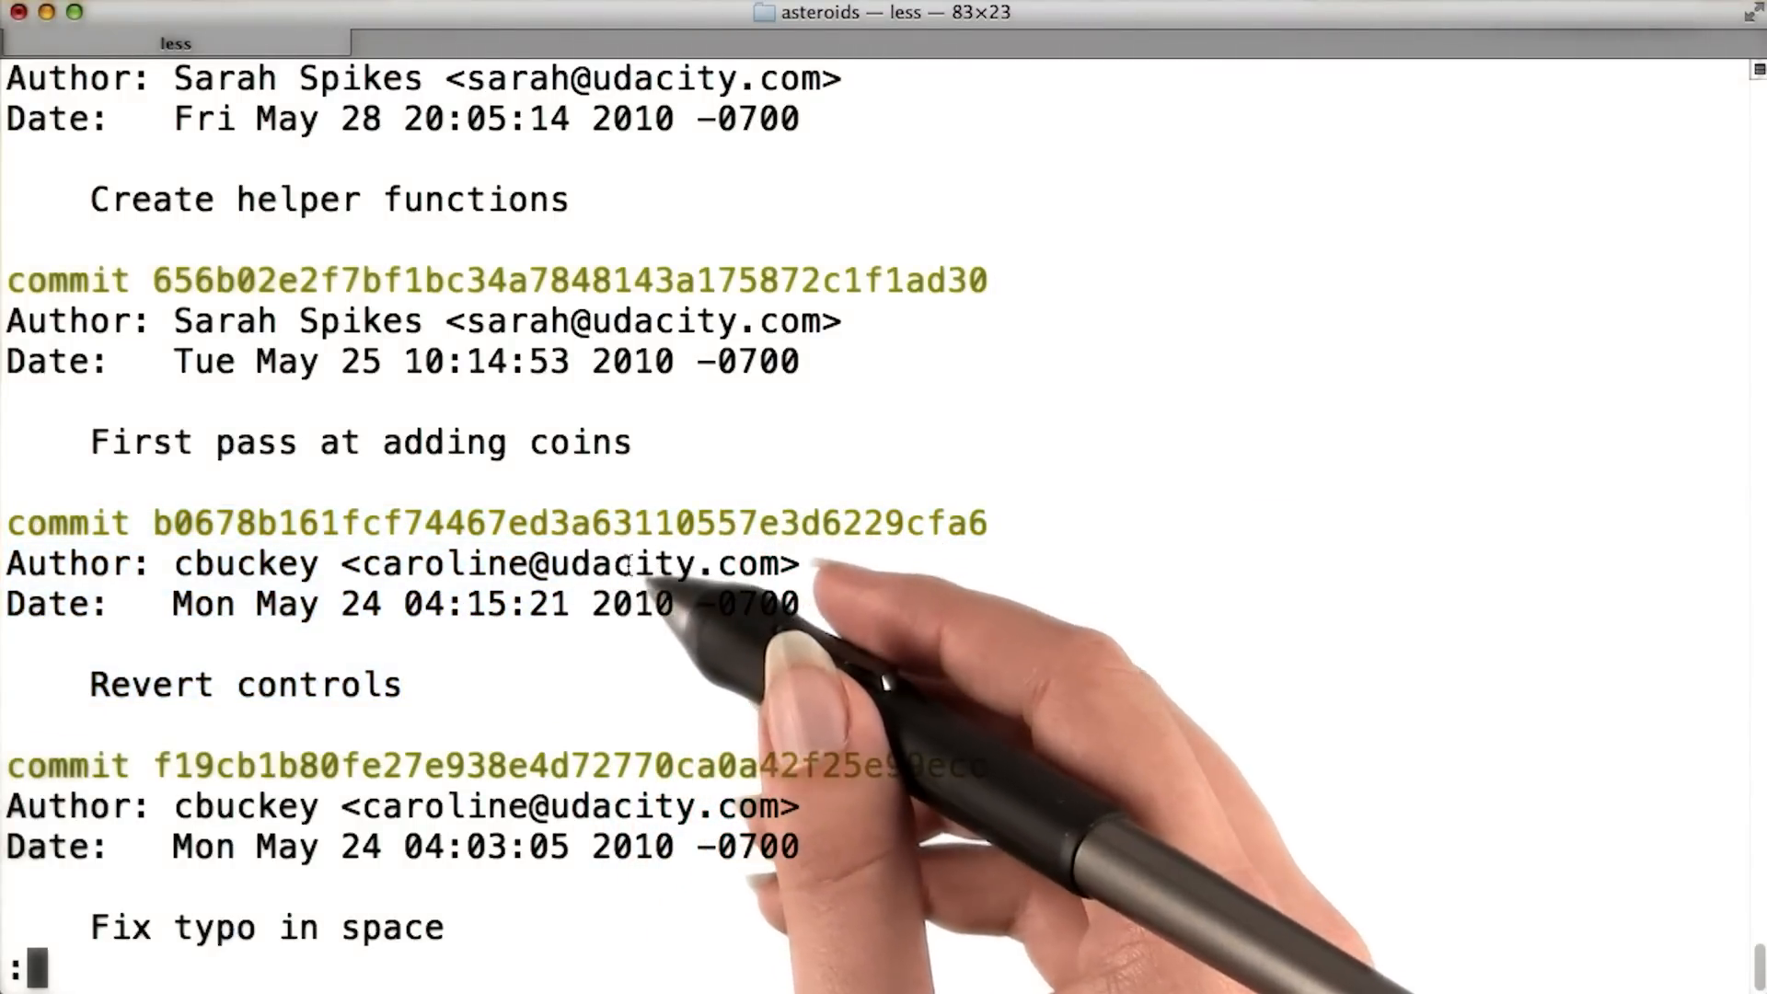
Quit the log and run git checkout master to return to the master branch.
key("q")
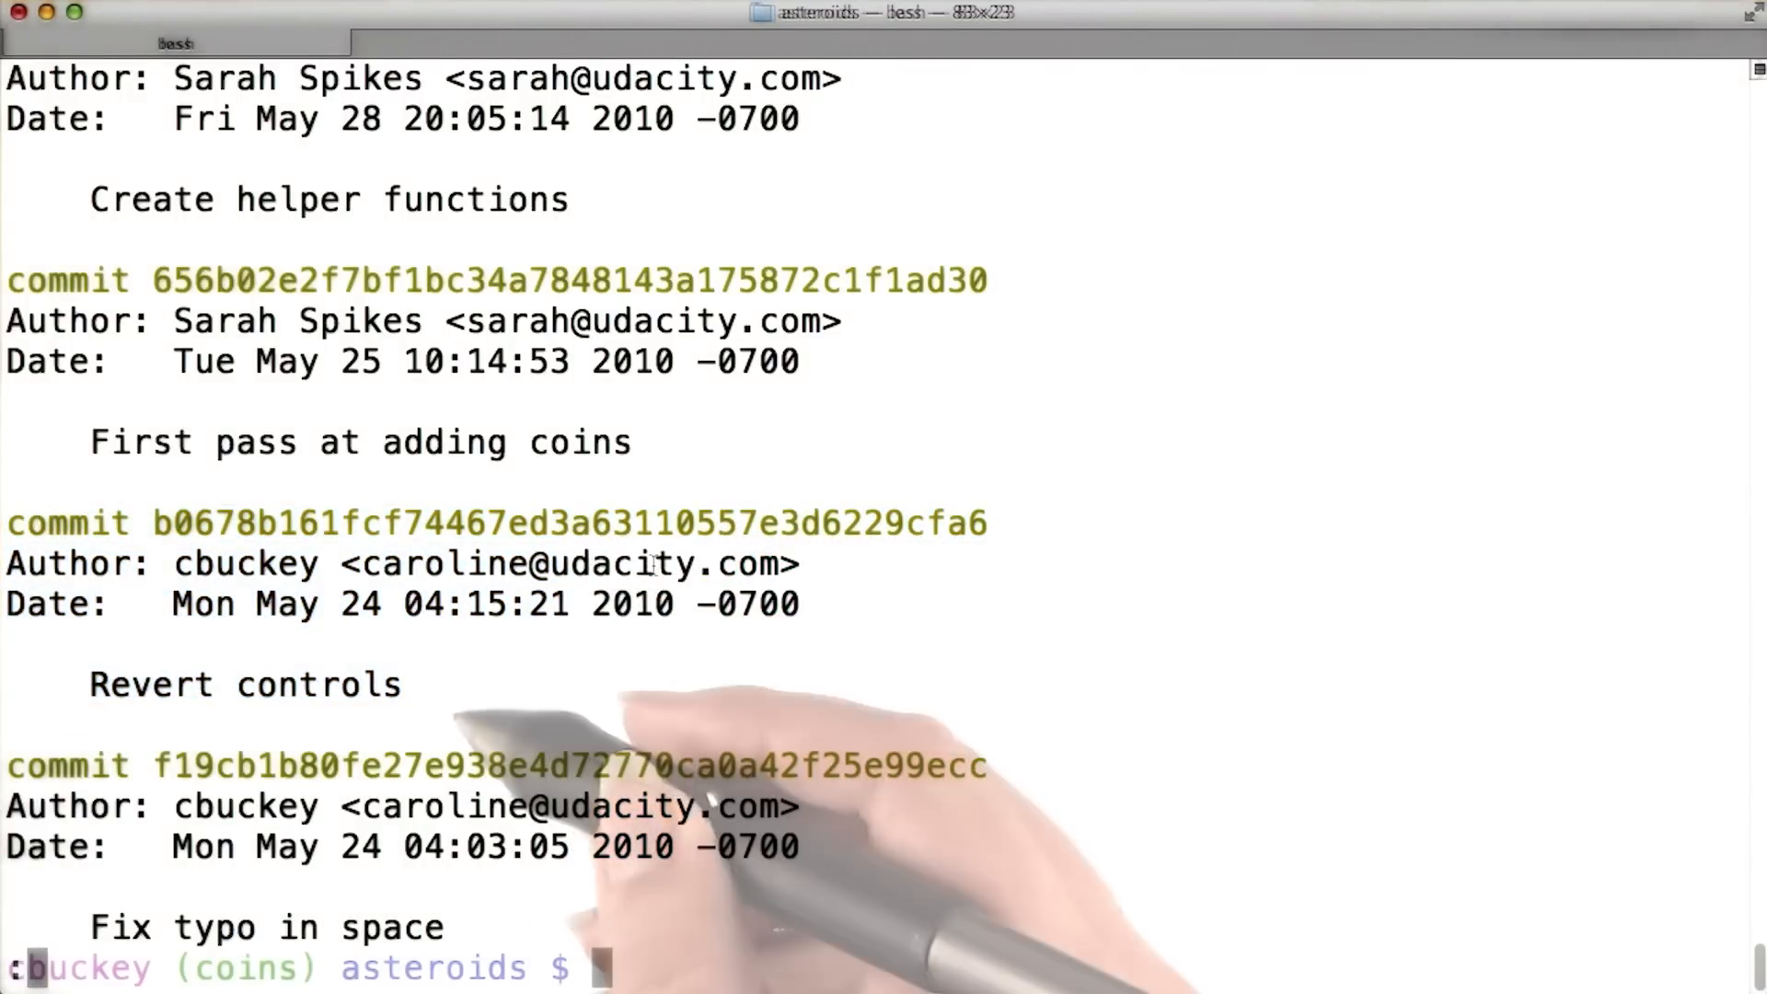
type("git checkout")
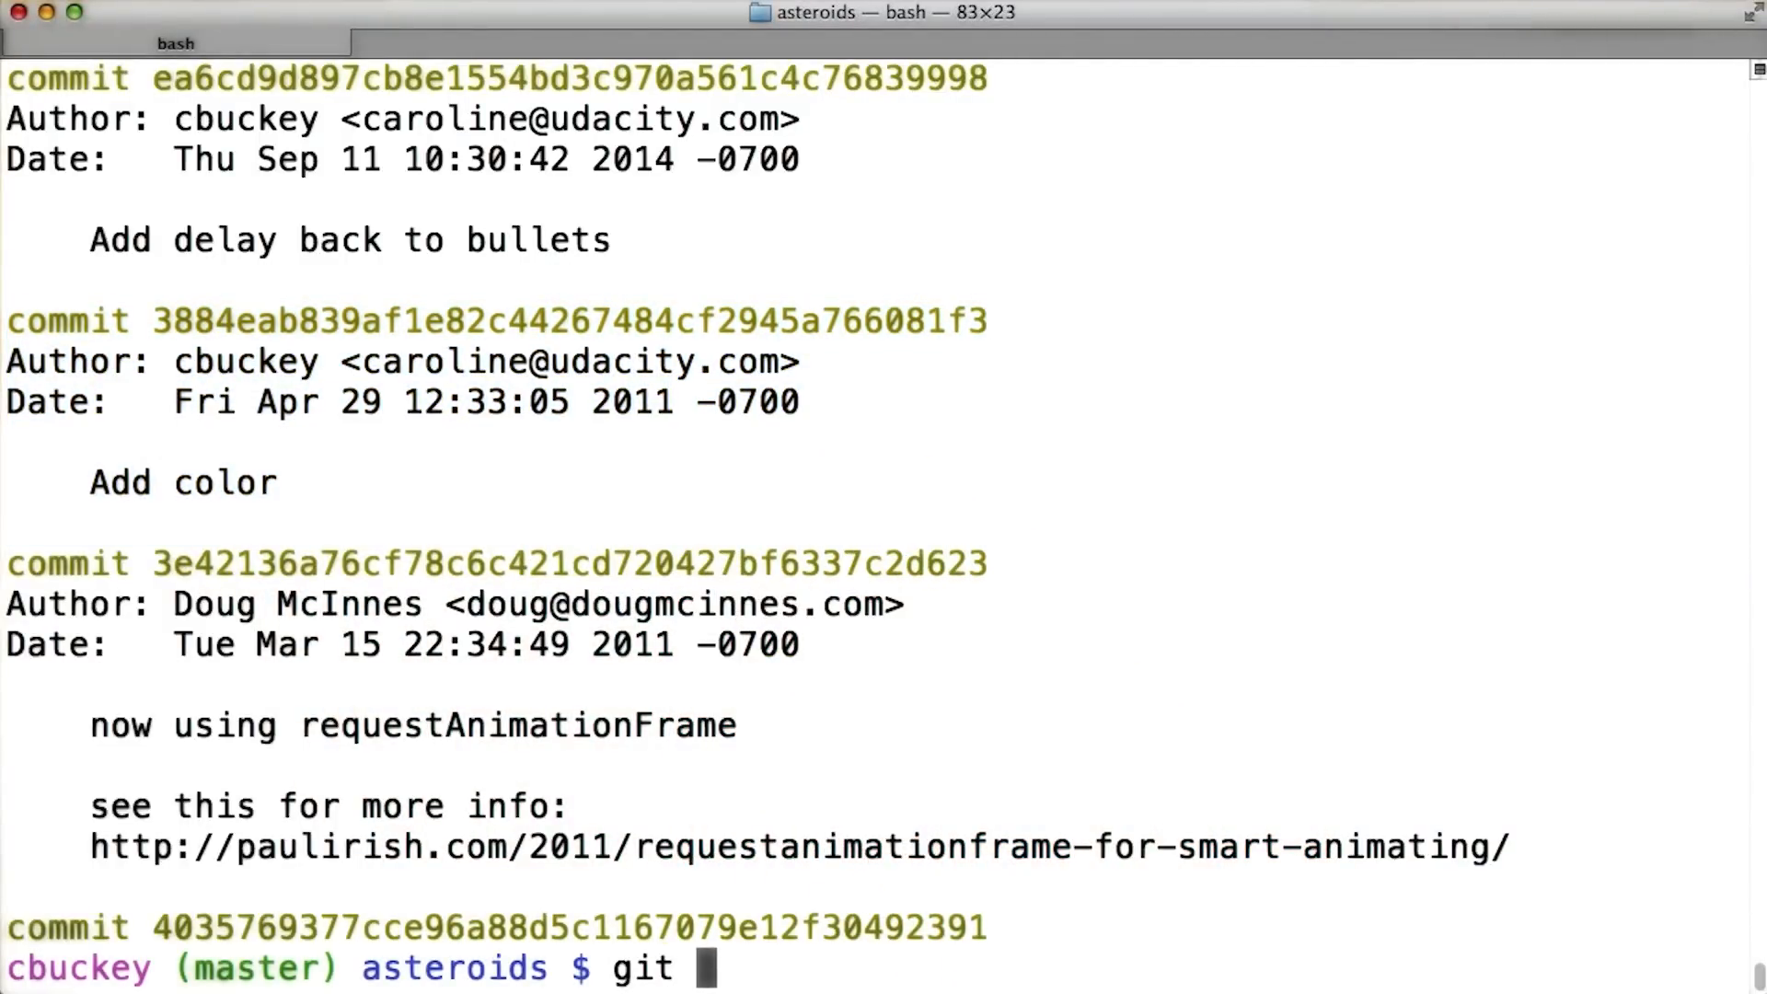
Run git log --graph --oneline master coins to see coins branching off 'Revert controls'.
type("log --graph --oneline")
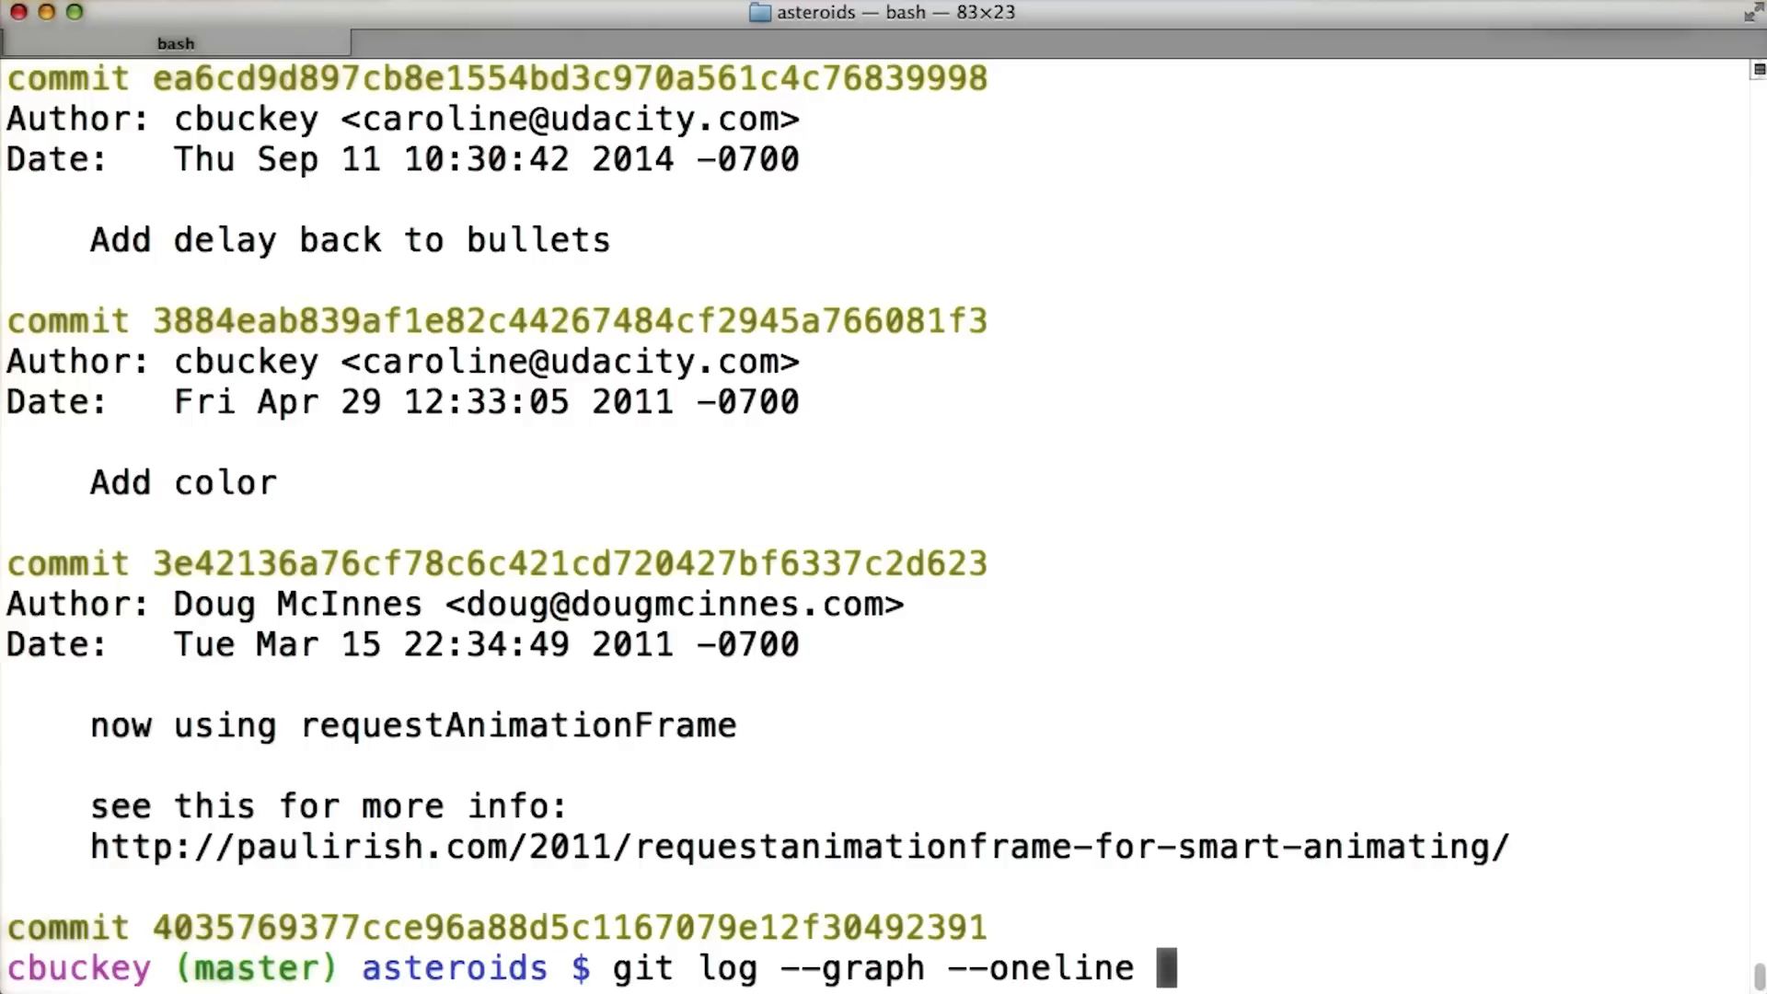
type("master c")
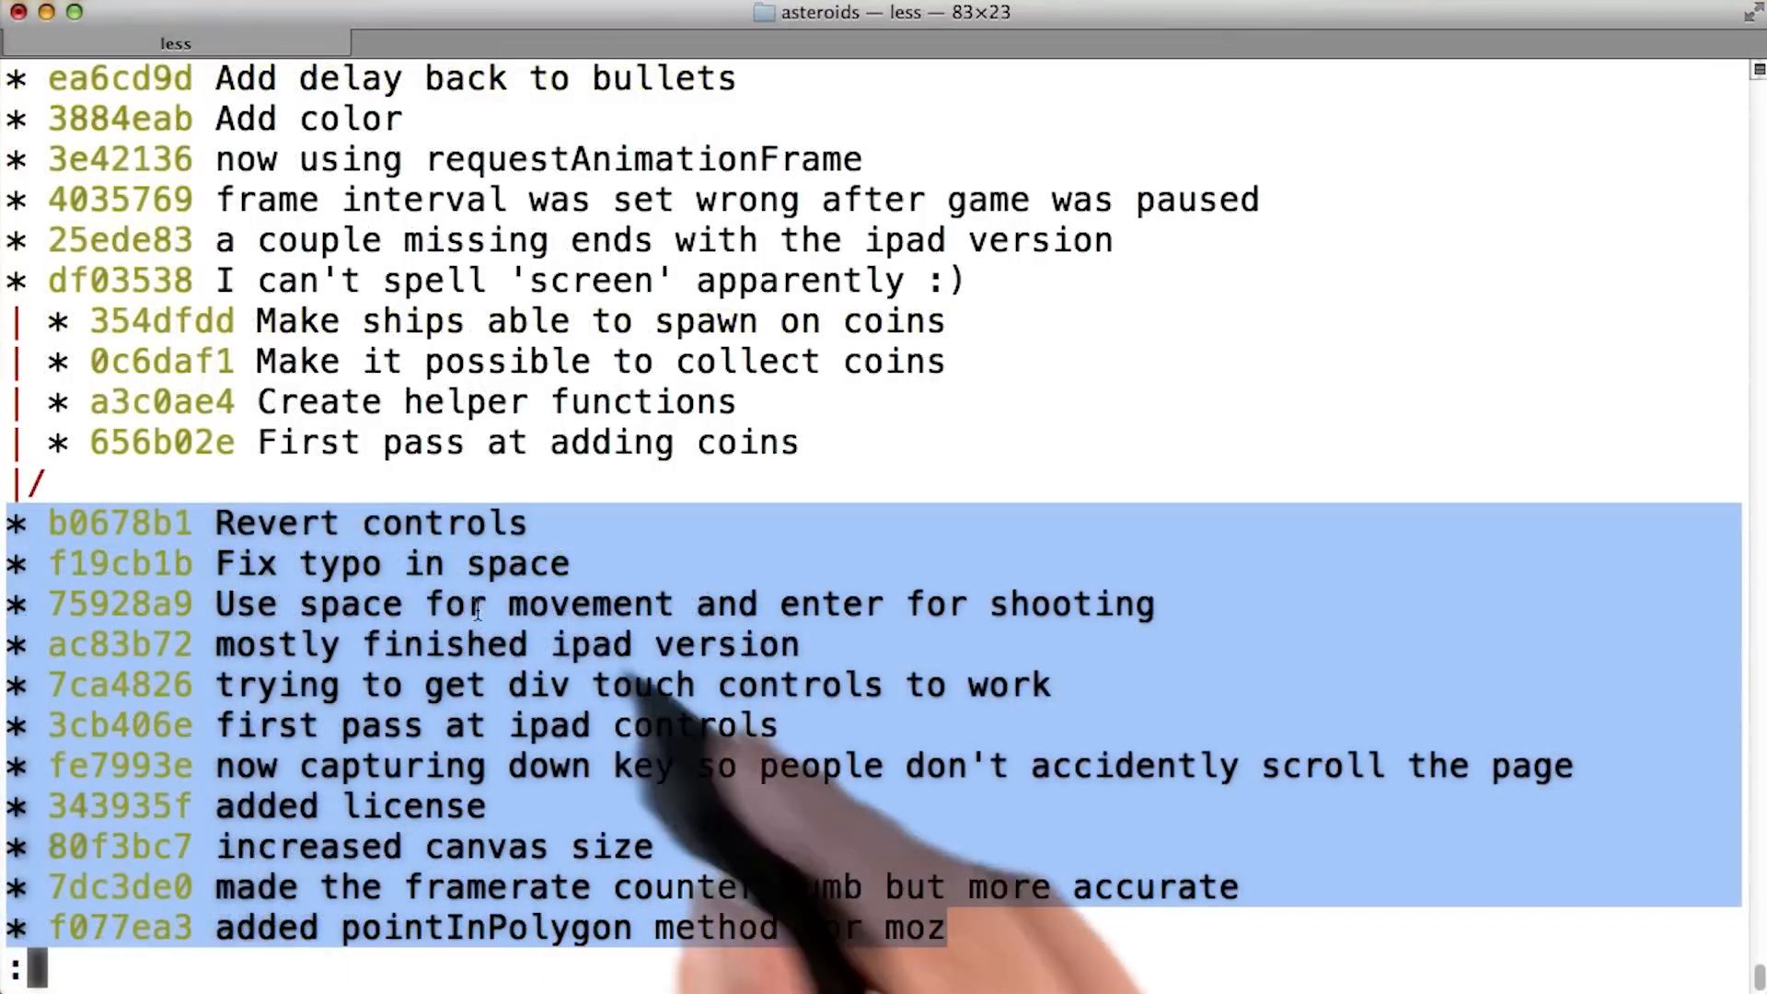
mouse_move(1110, 795)
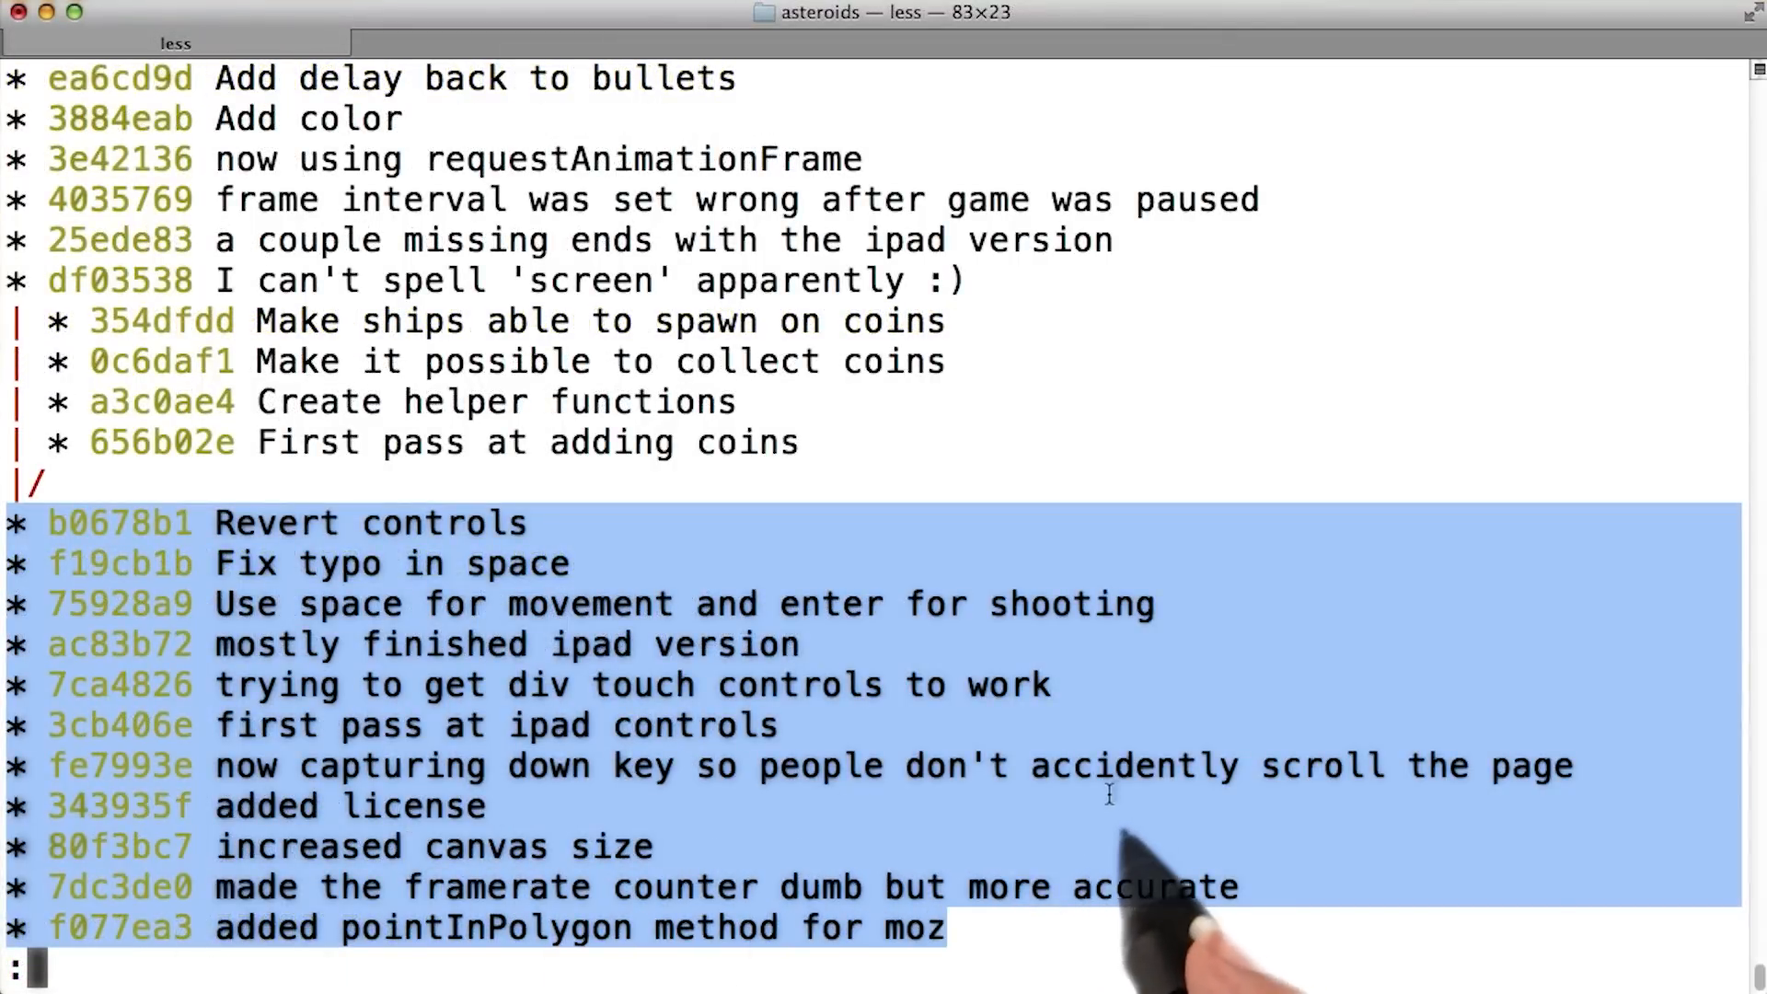